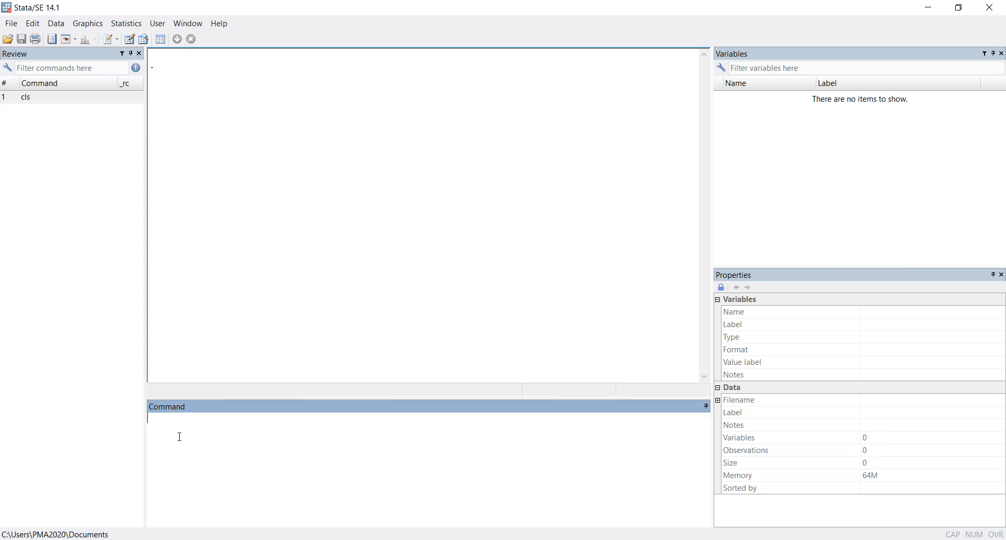
Step: Load the built-in auto dataset with sysuse auto (12 variables, 74 observations)
type("sys")
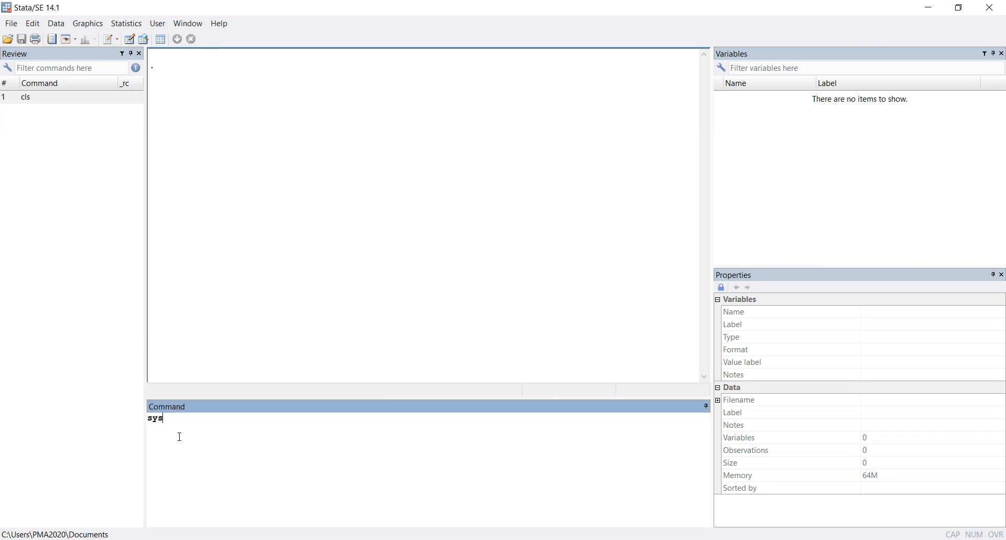
type("use auto")
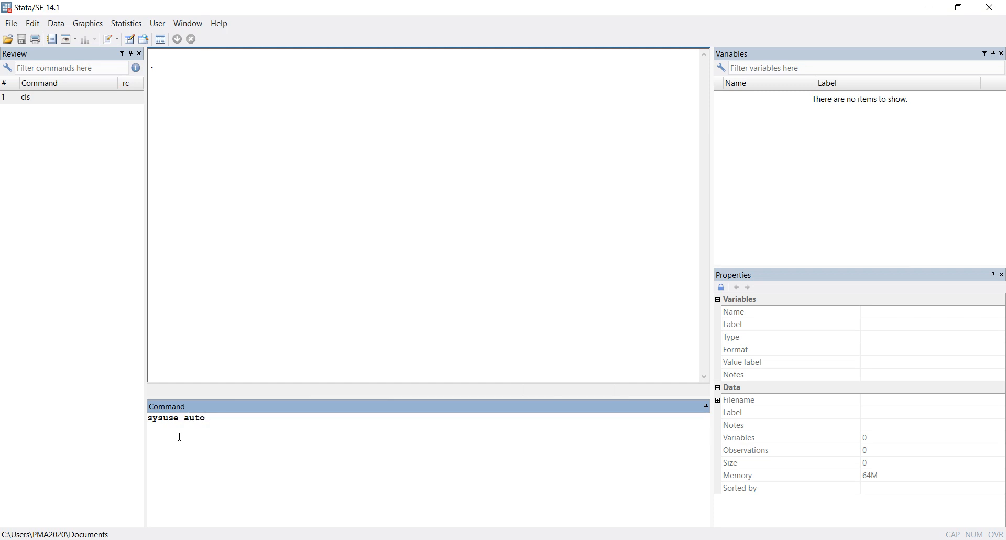
key("Return")
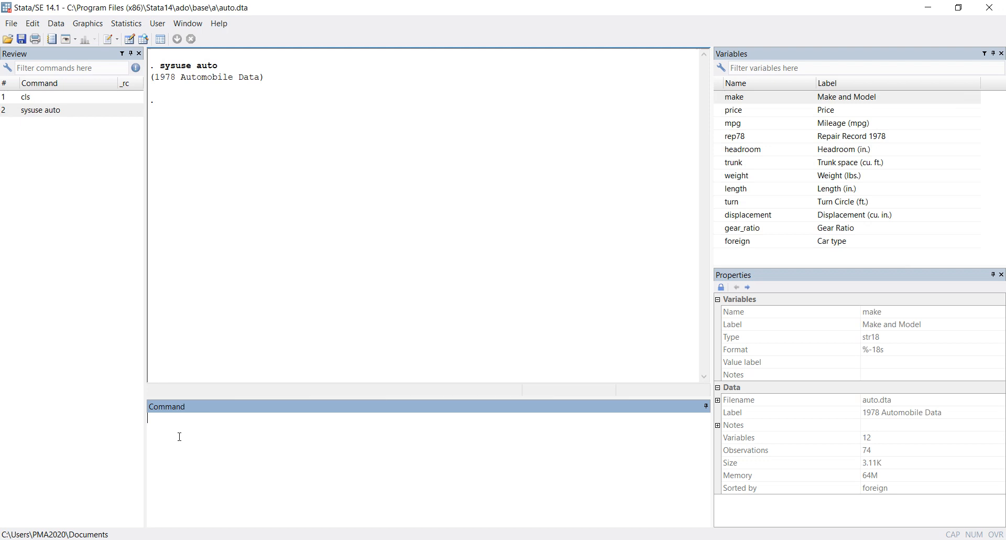
mouse_move(467, 212)
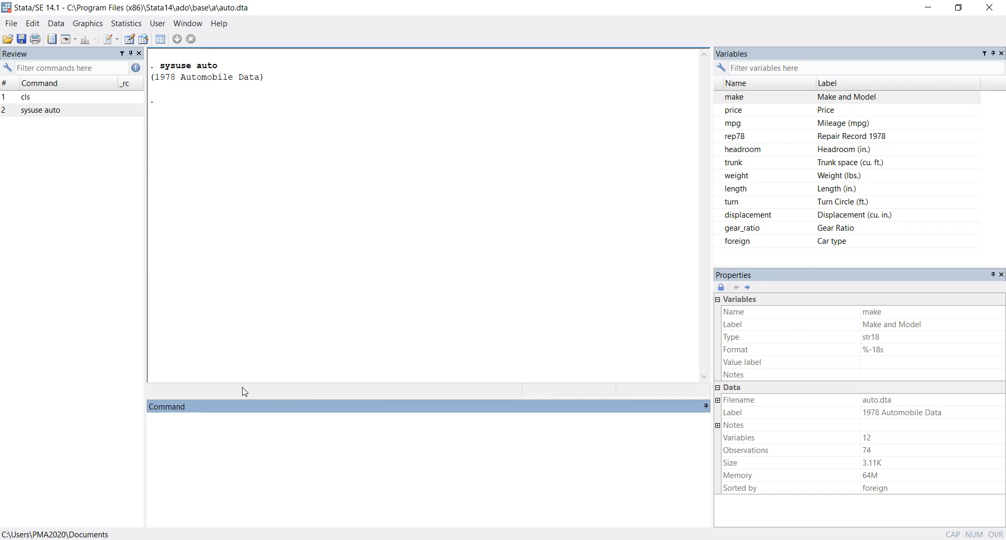
type("o")
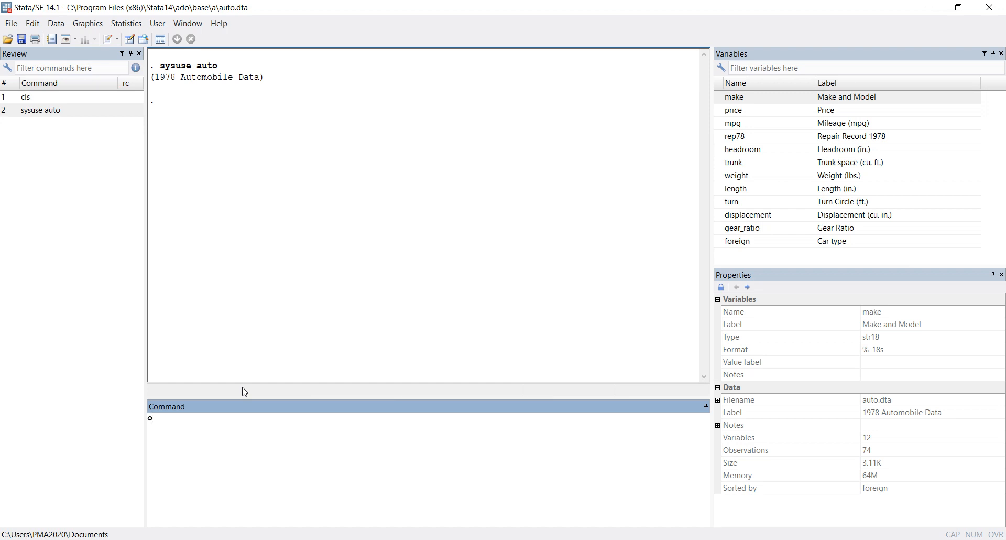
type("order")
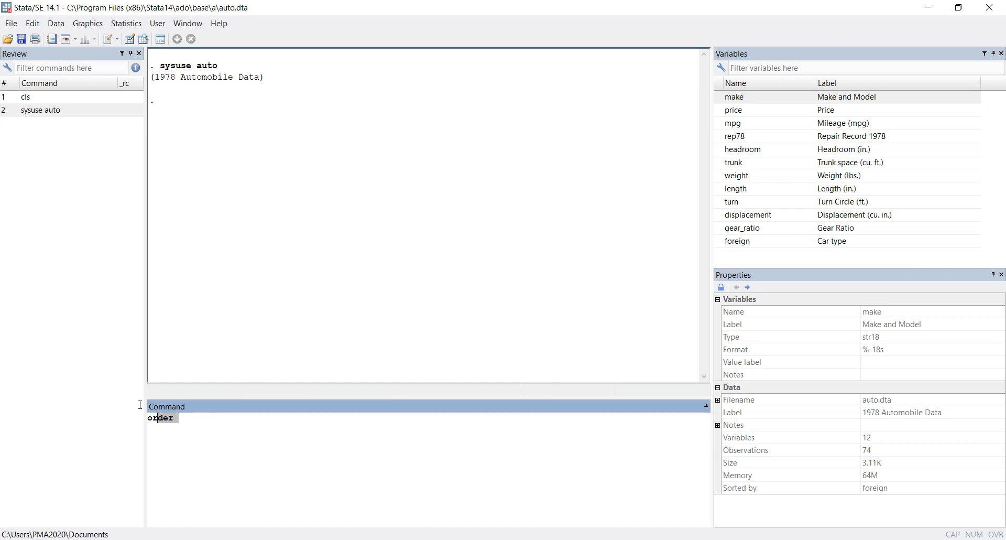
type("br")
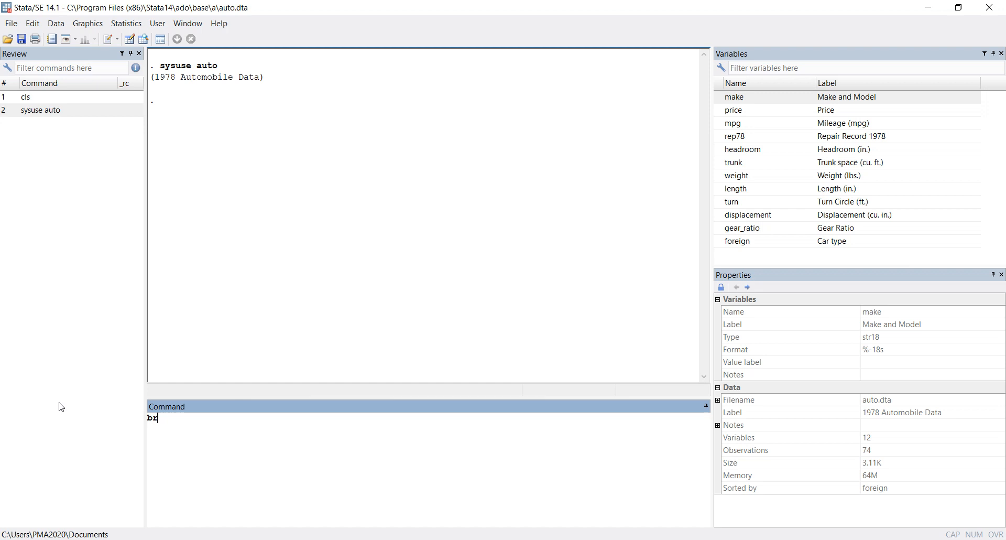
key("Return")
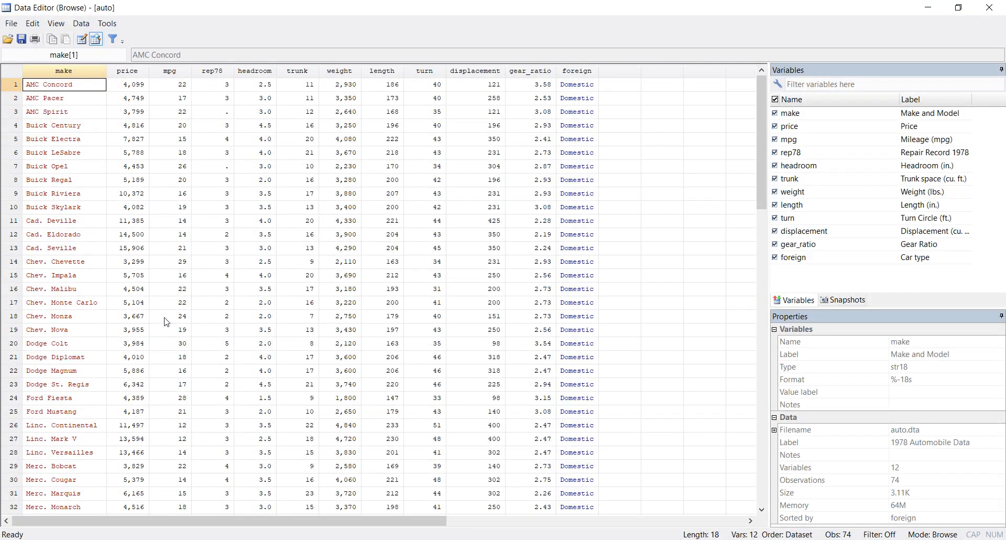
mouse_move(135, 92)
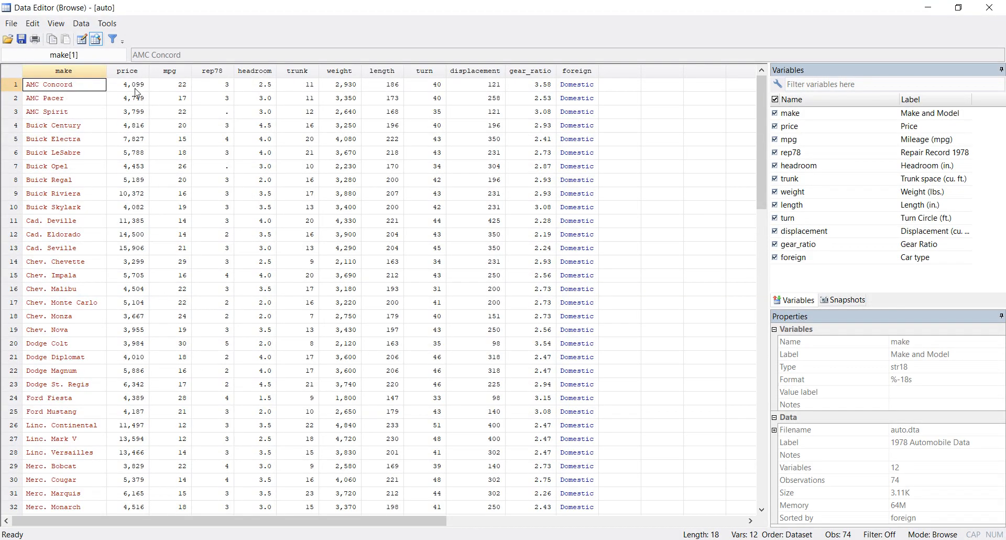
mouse_move(253, 97)
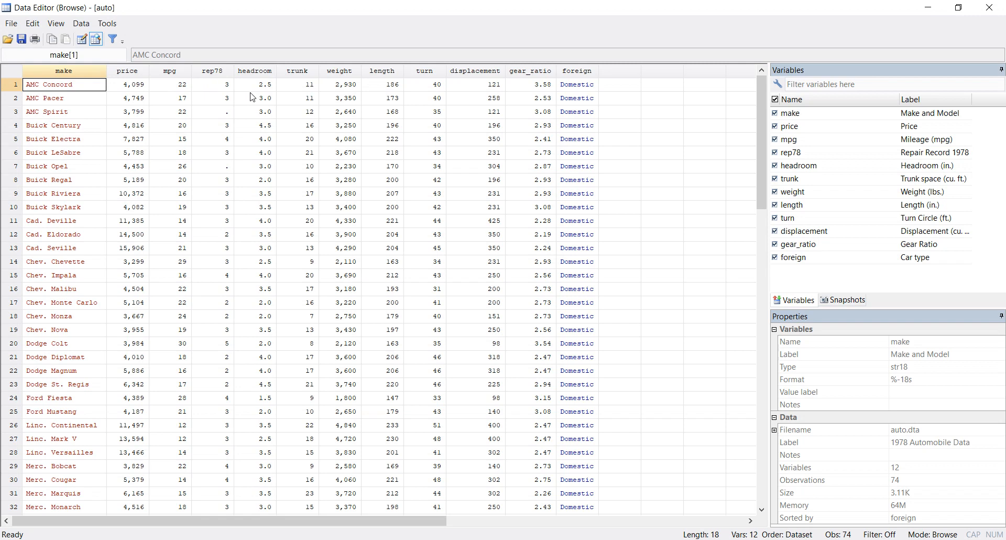
mouse_move(303, 119)
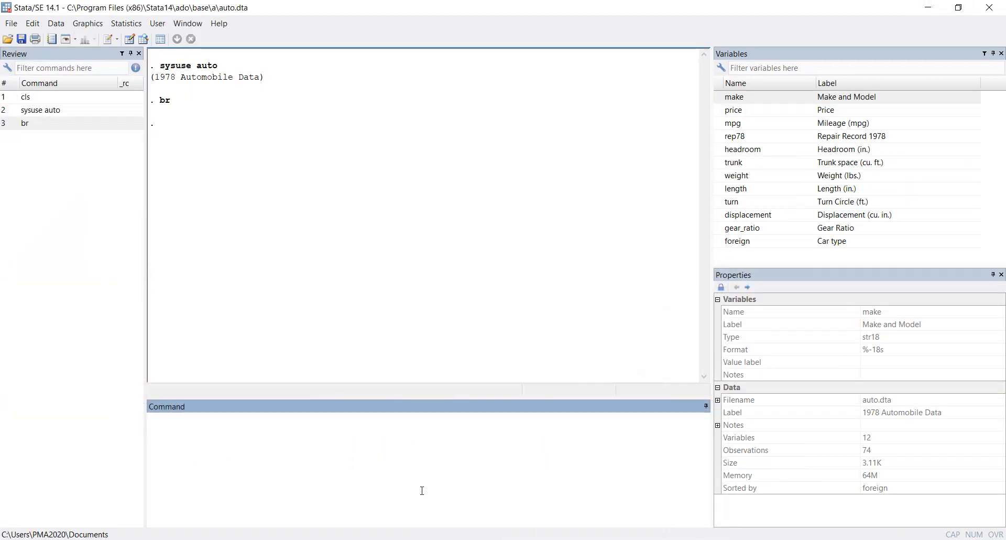
Step: Run order foreign so foreign becomes the first variable in the dataset
type("order")
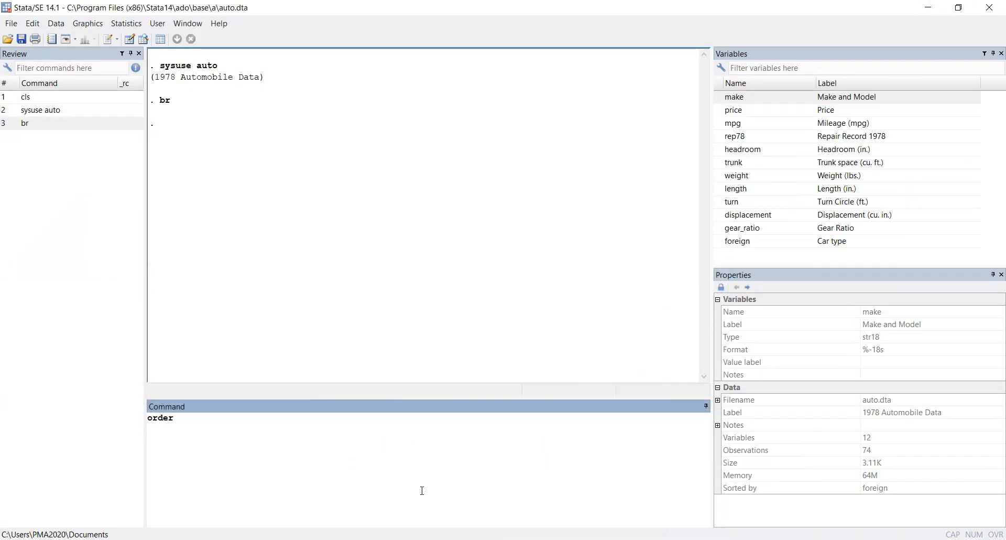
type("for")
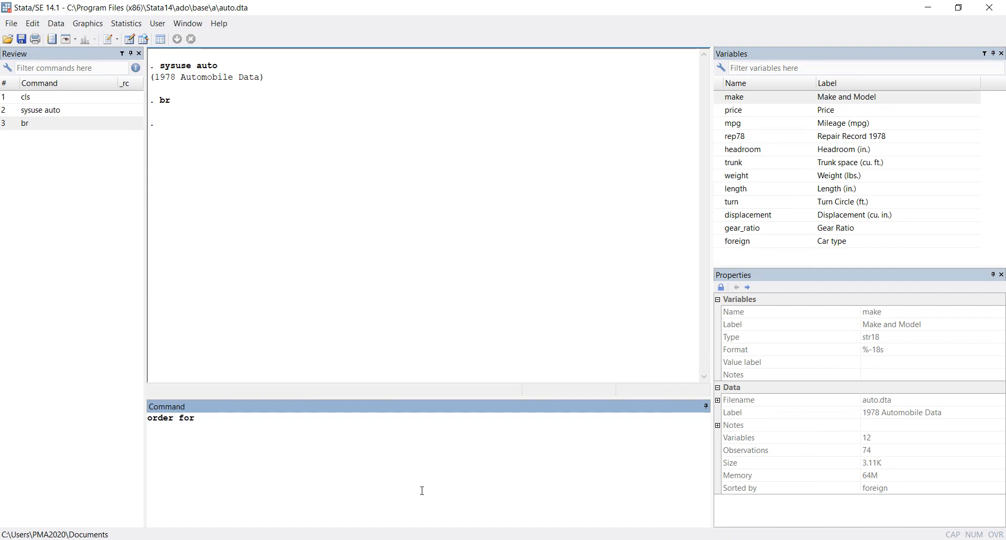
type("e")
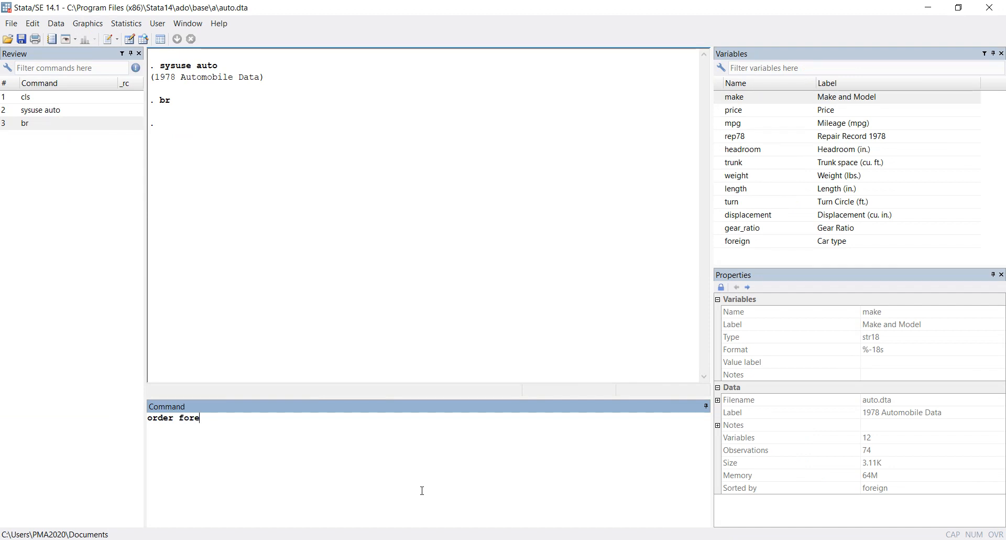
type("ign")
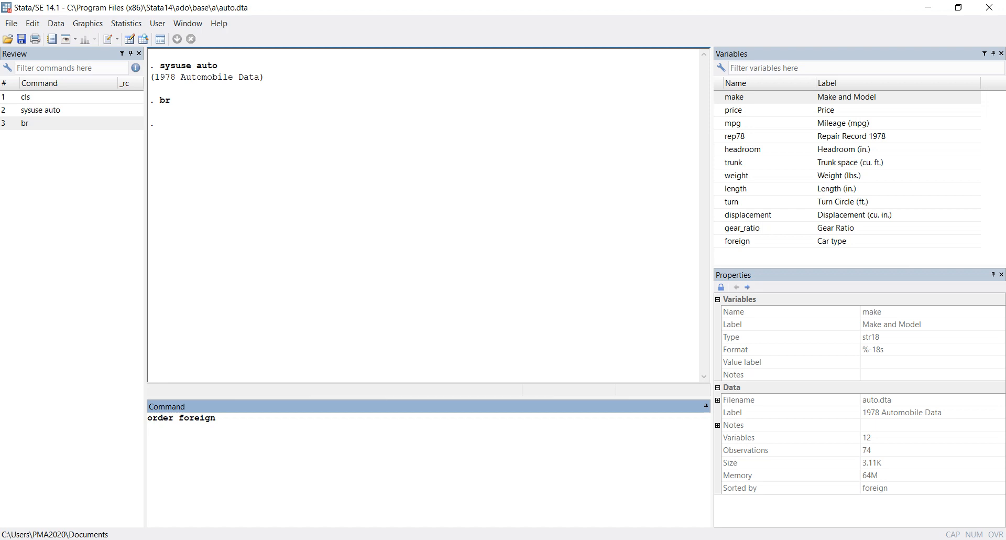
left_click(216, 418)
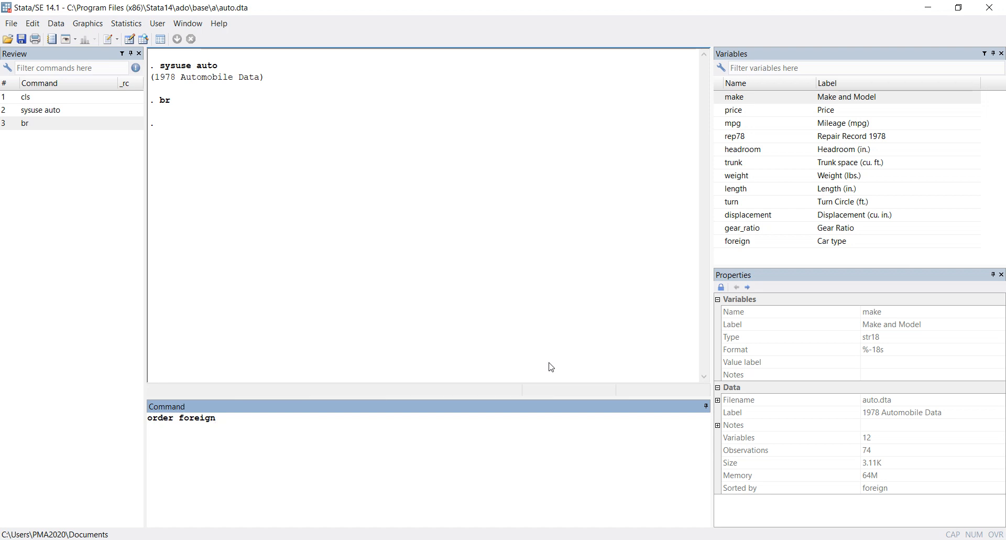
key("Return")
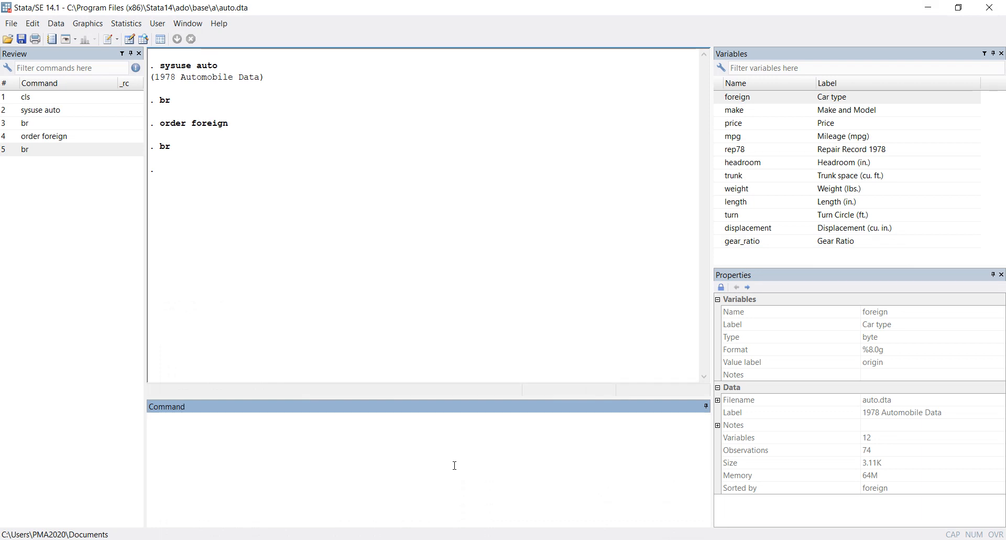
Step: Run order _all, alphabetic so variables go from displacement to weight
type("order")
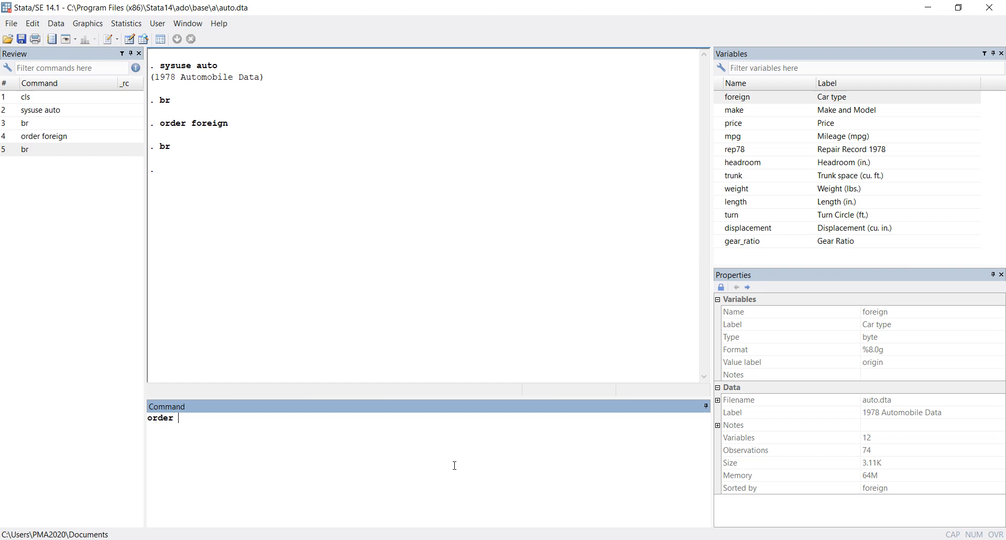
type("_all,")
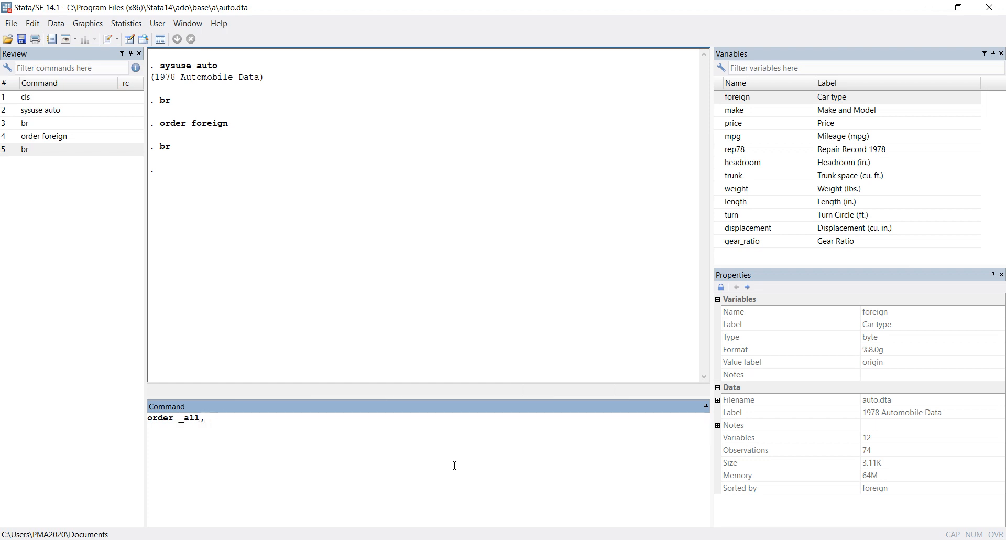
type("alp")
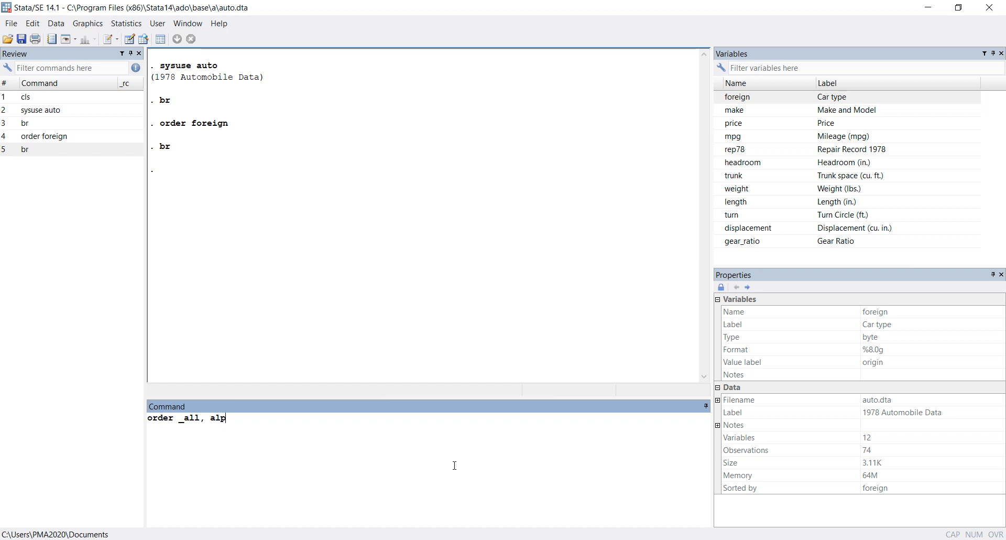
type("ha")
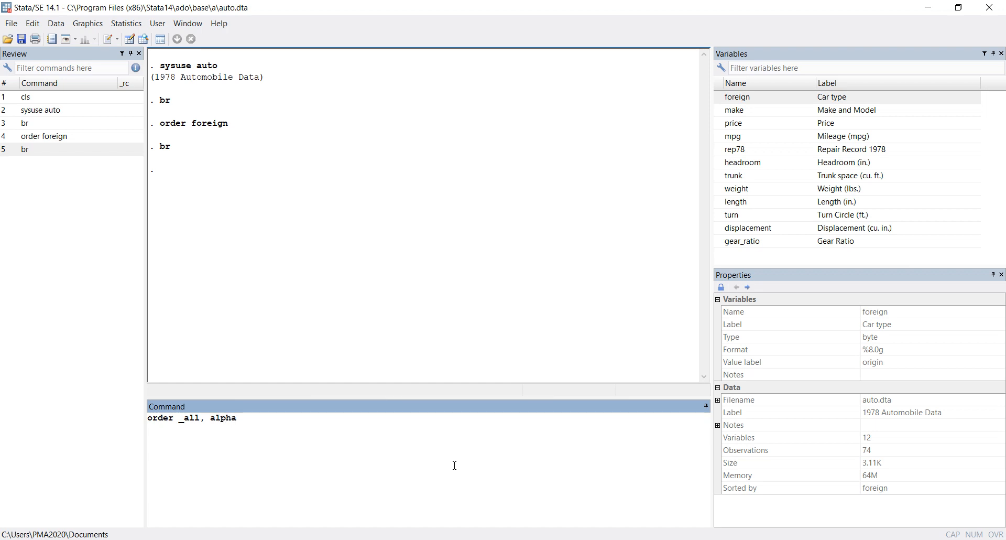
type("b")
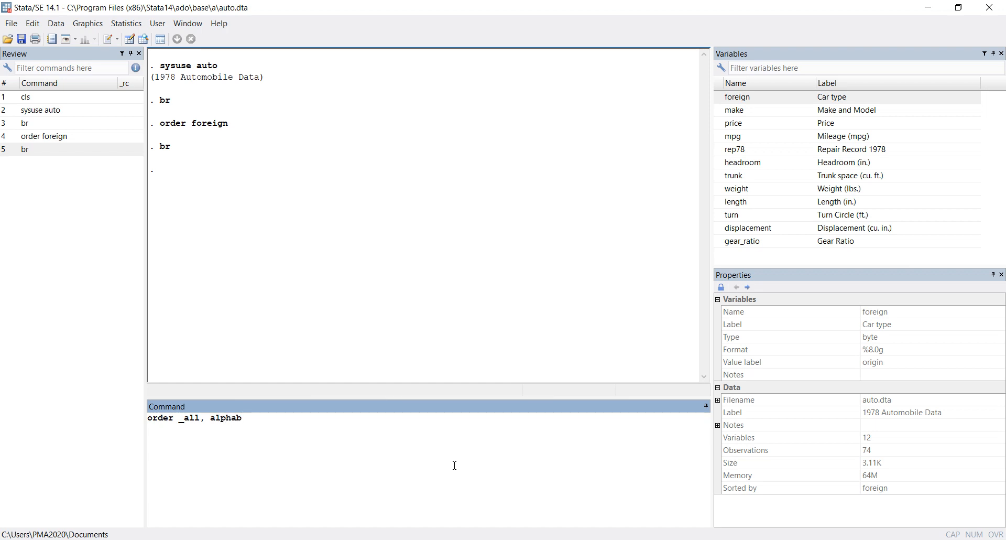
key("Return")
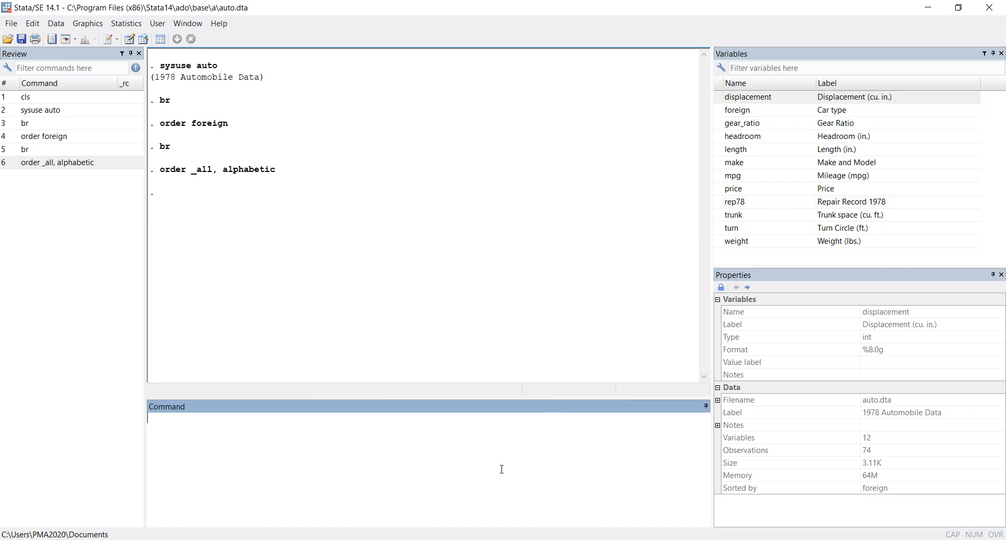
mouse_move(730, 136)
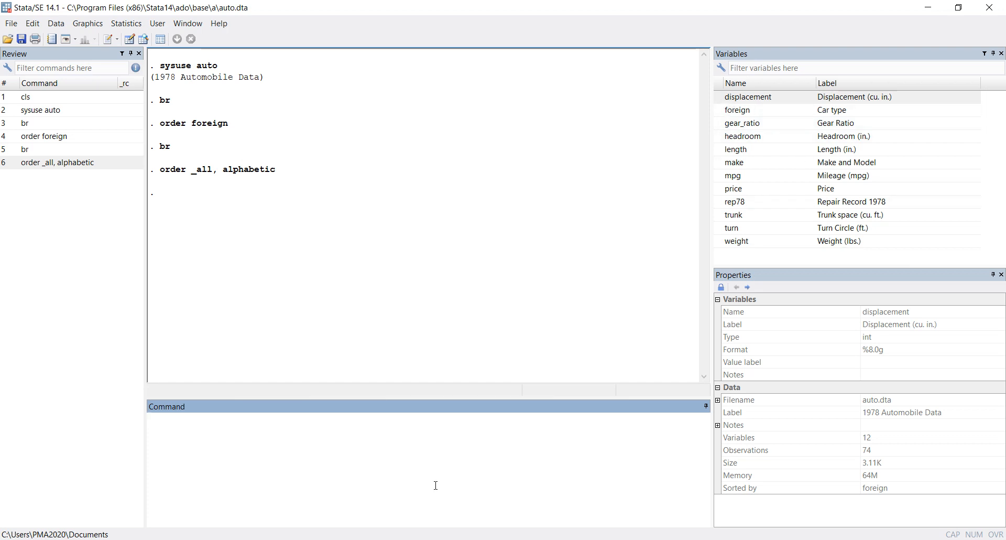
Step: Run order foreign, last so foreign follows weight as the final variable
type("order foreign")
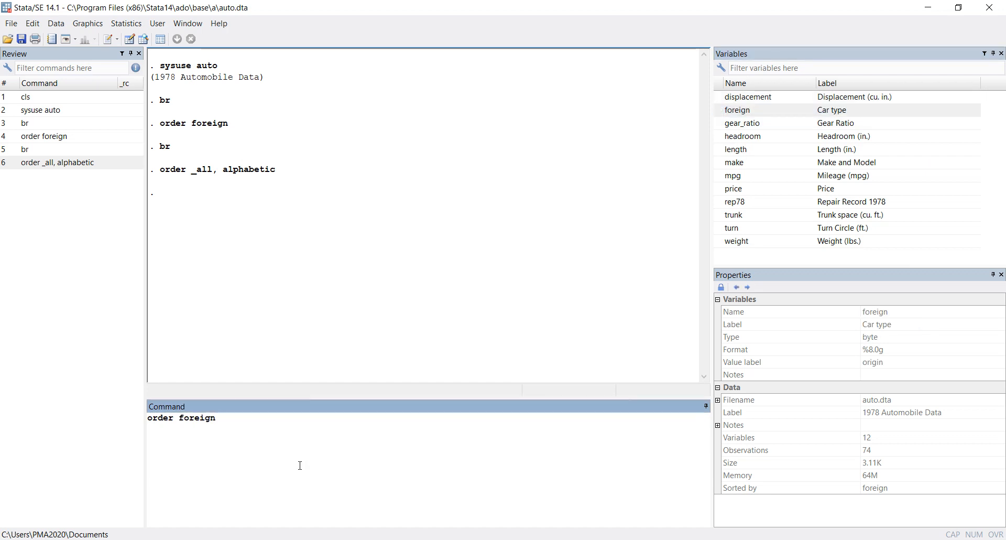
type(", last")
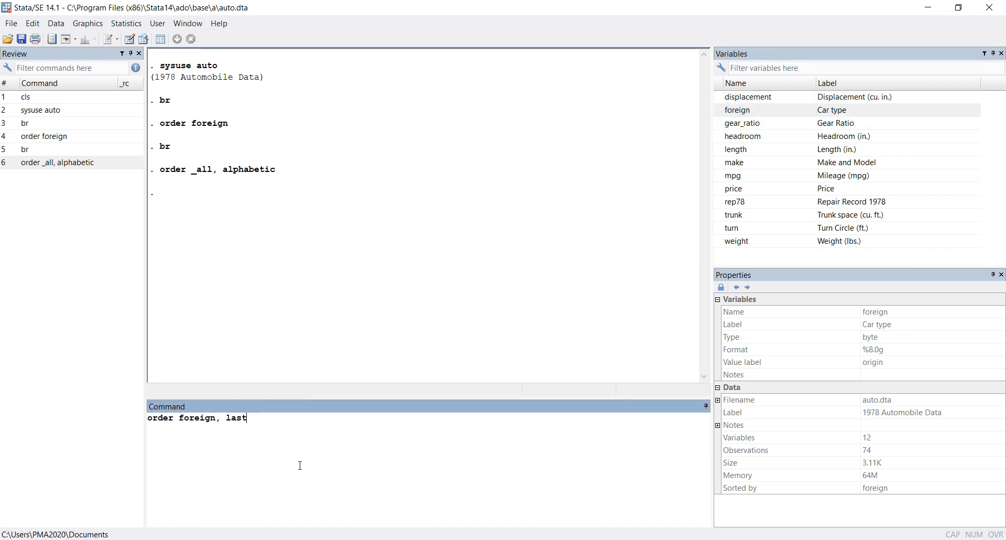
key("Return")
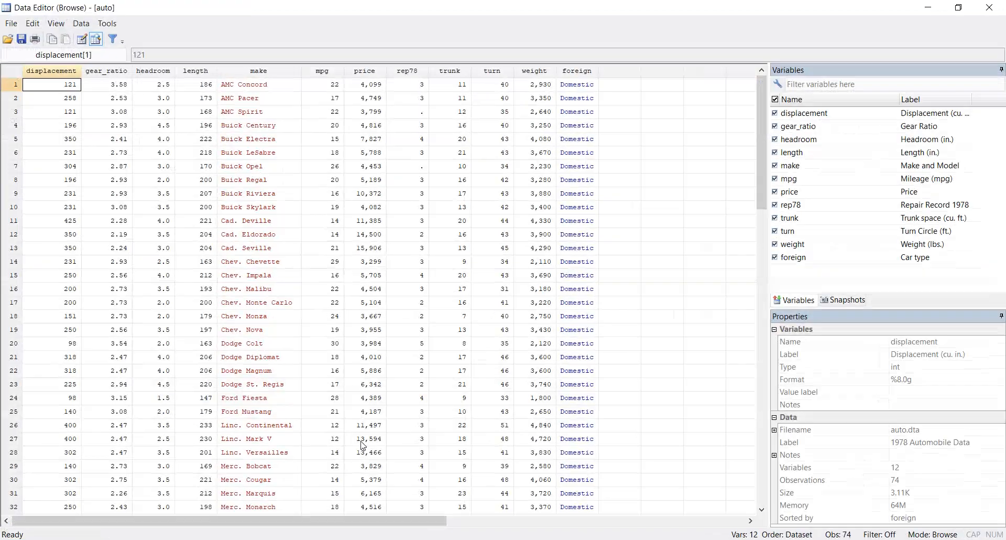
mouse_move(223, 76)
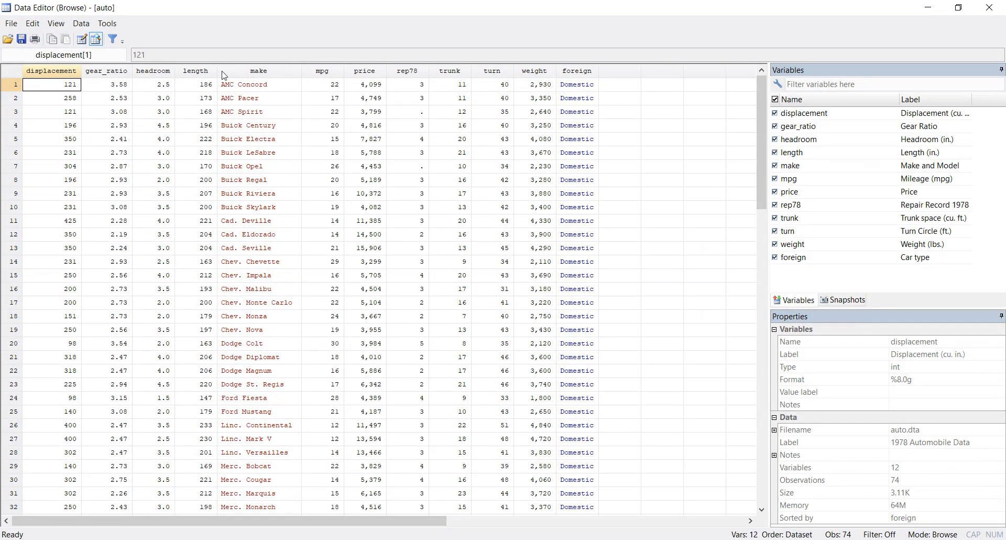
mouse_move(871, 32)
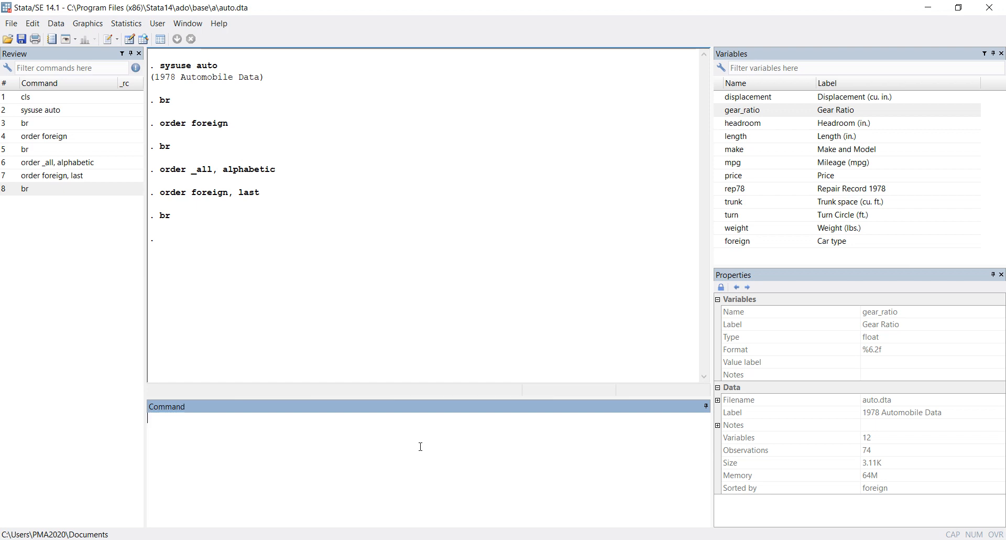
mouse_move(422, 462)
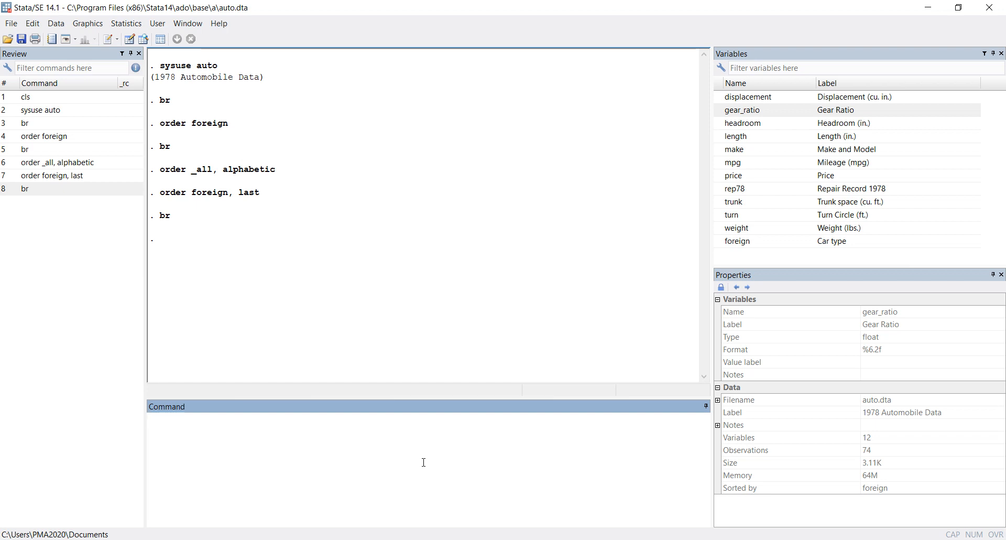
Step: Browse the data to confirm foreign is the first column again
type("br")
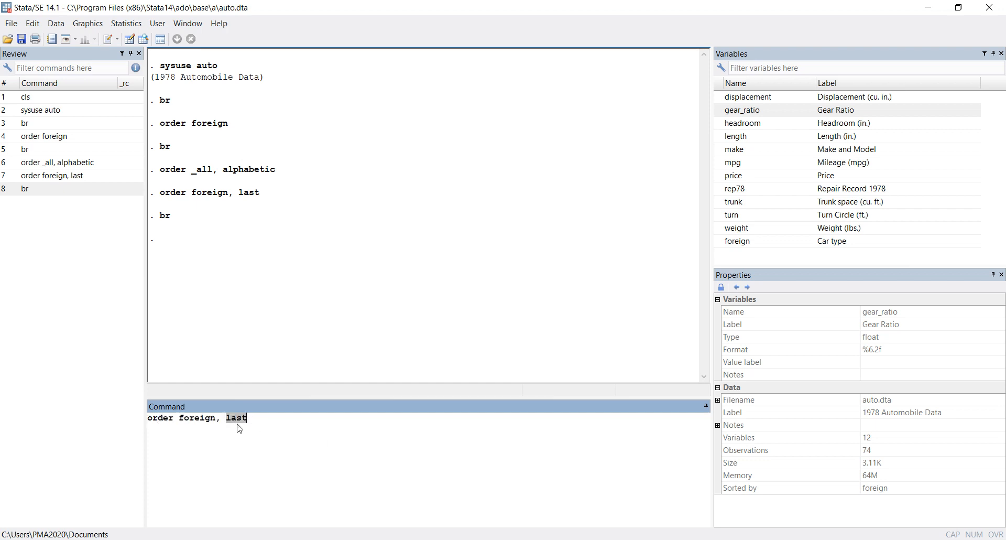
key("Return")
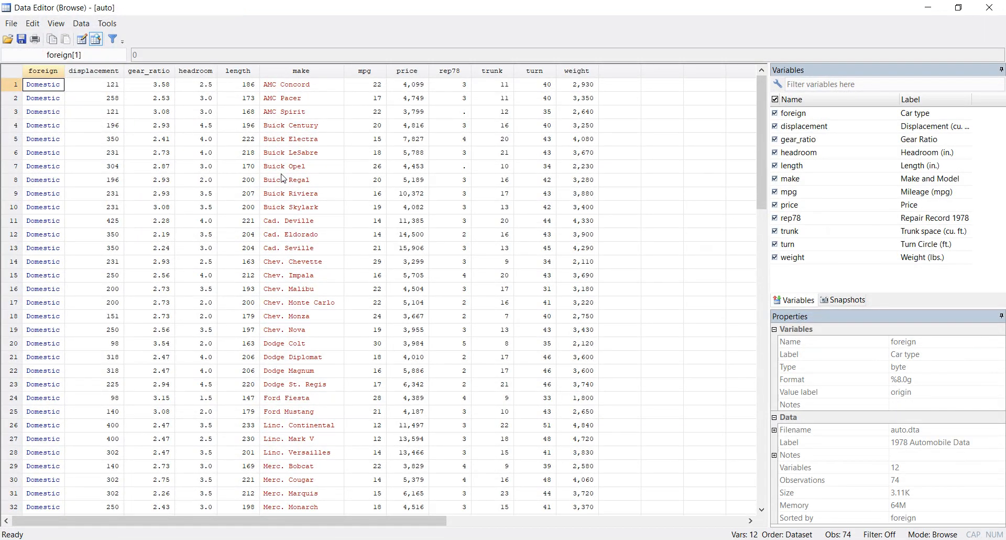
mouse_move(566, 84)
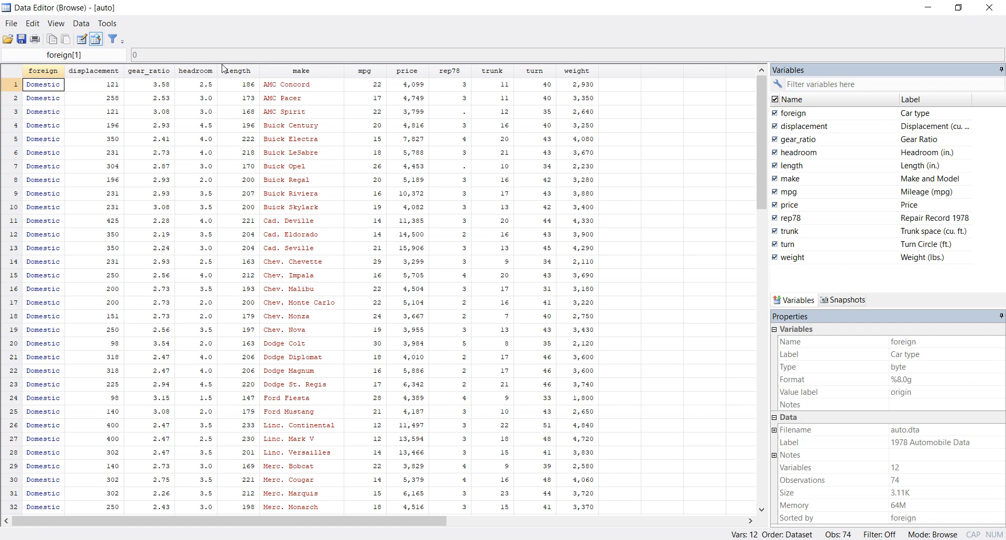
mouse_move(115, 126)
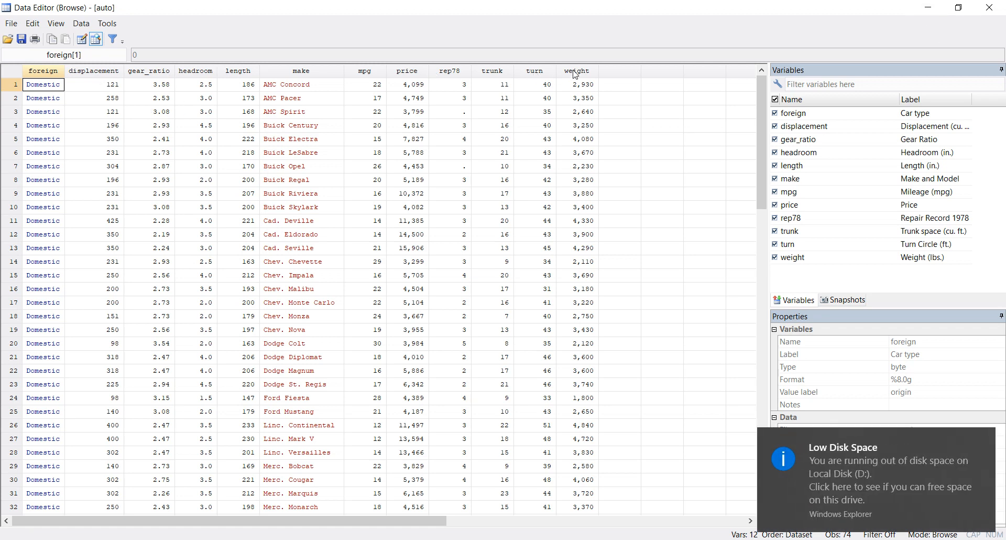
mouse_move(545, 76)
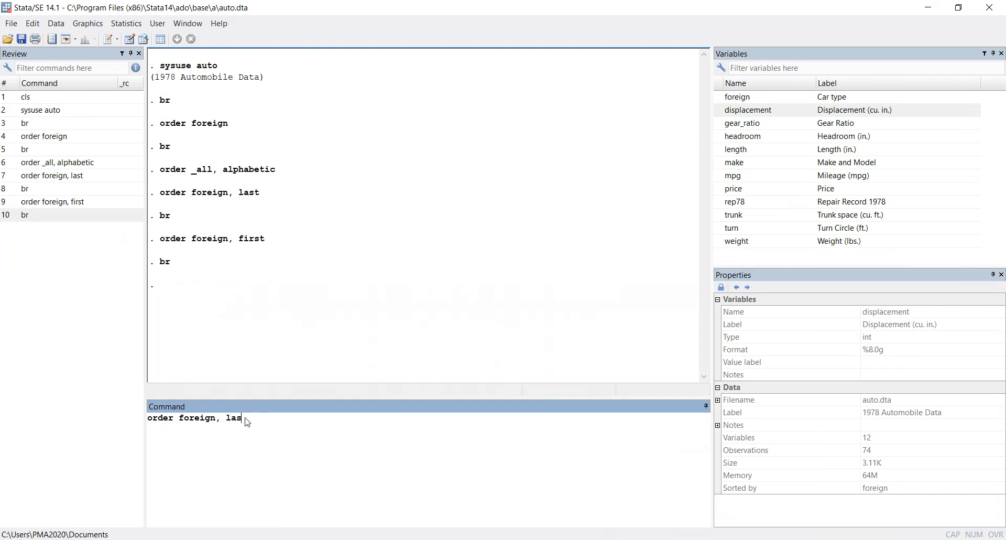
Step: Send foreign to the end, then run order turn, first to lead with turn
key("Return")
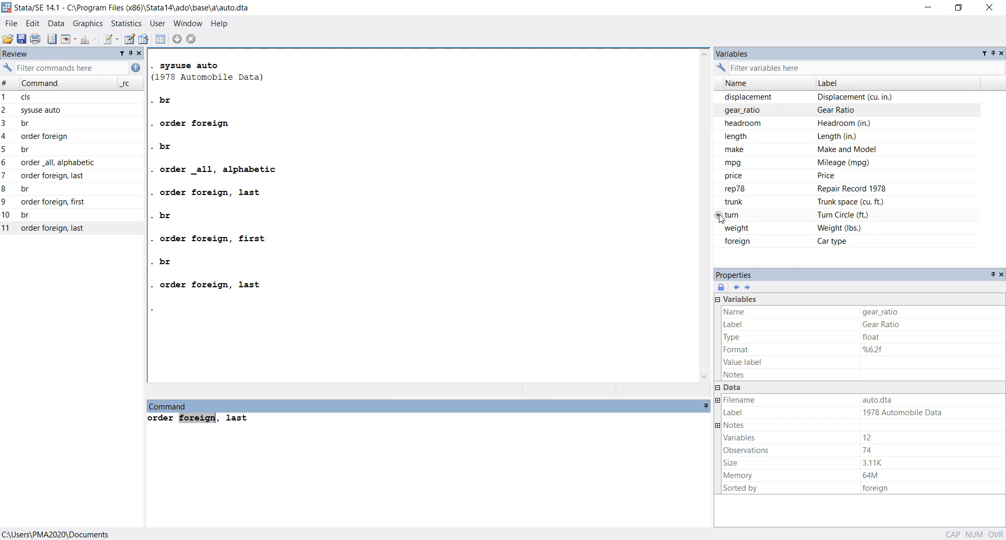
left_click(731, 215)
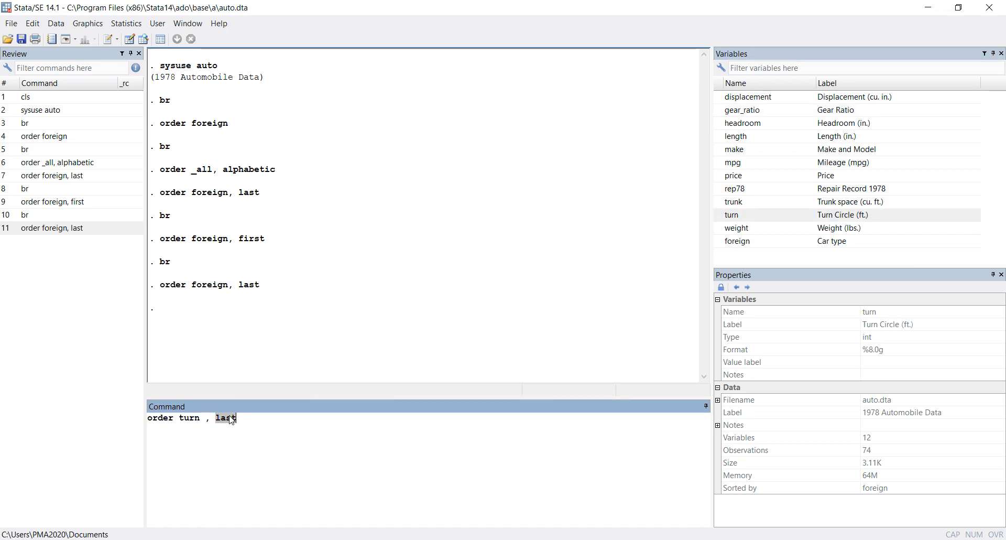
key("Return")
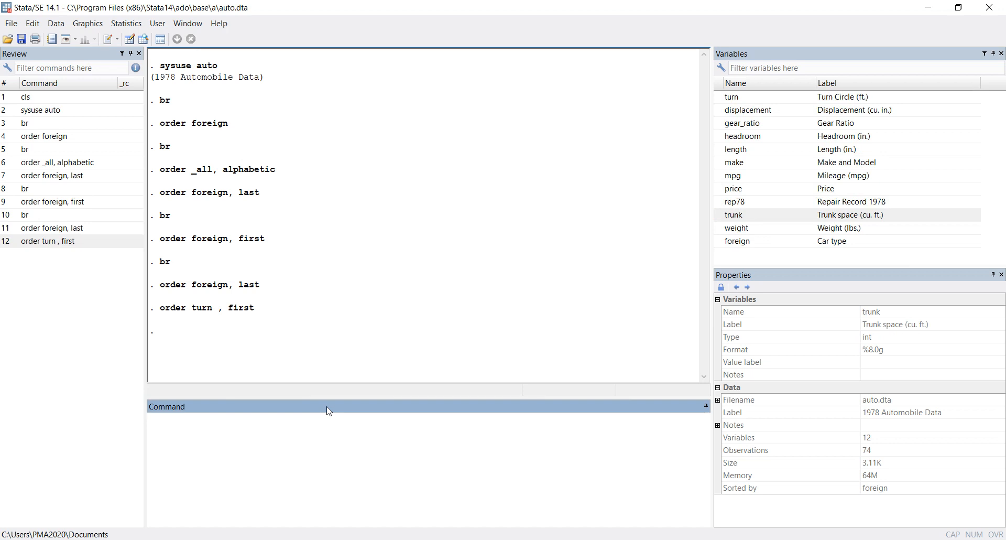
left_click(327, 420)
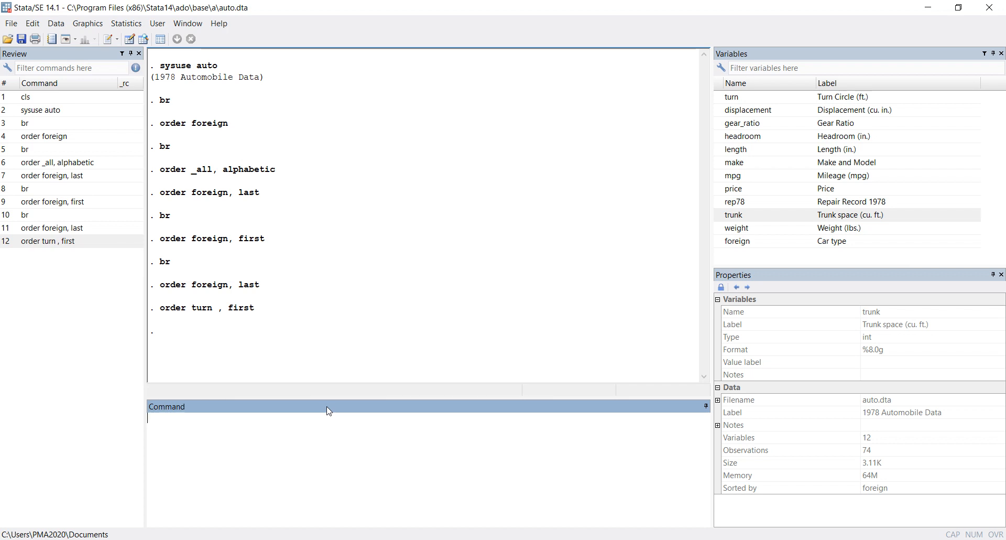